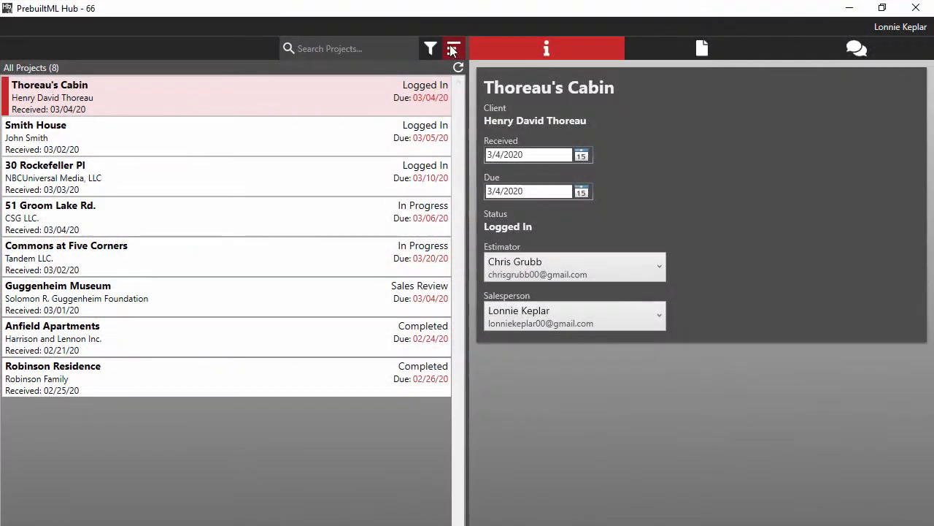
# Sort the project list by status then name, removing Due Date from the sort order
pyautogui.click(453, 48)
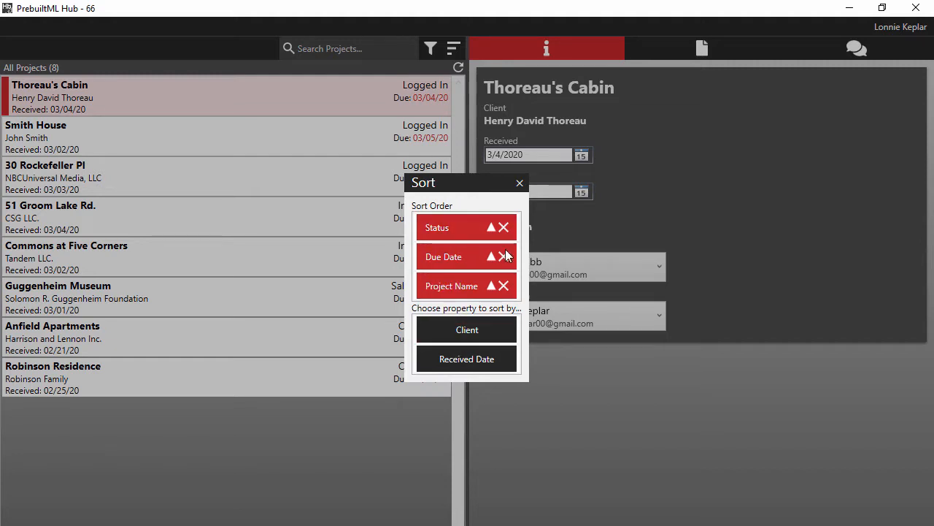
pyautogui.click(502, 256)
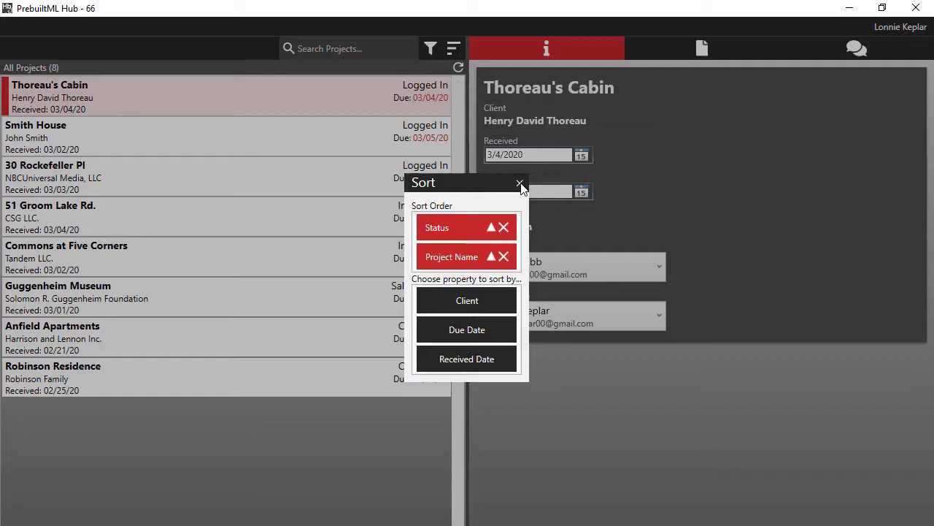
pyautogui.click(519, 182)
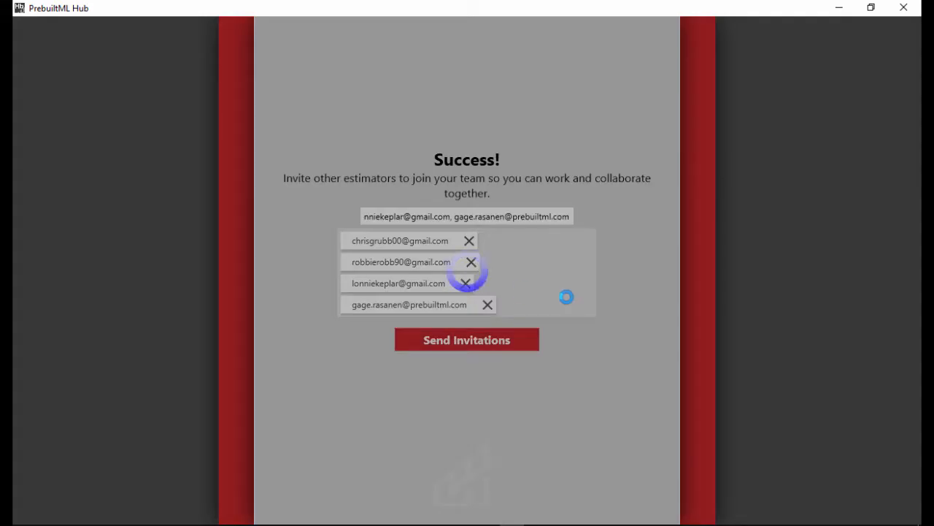
# Send the estimator invitations from the Success screen and enter the project hub
pyautogui.click(466, 339)
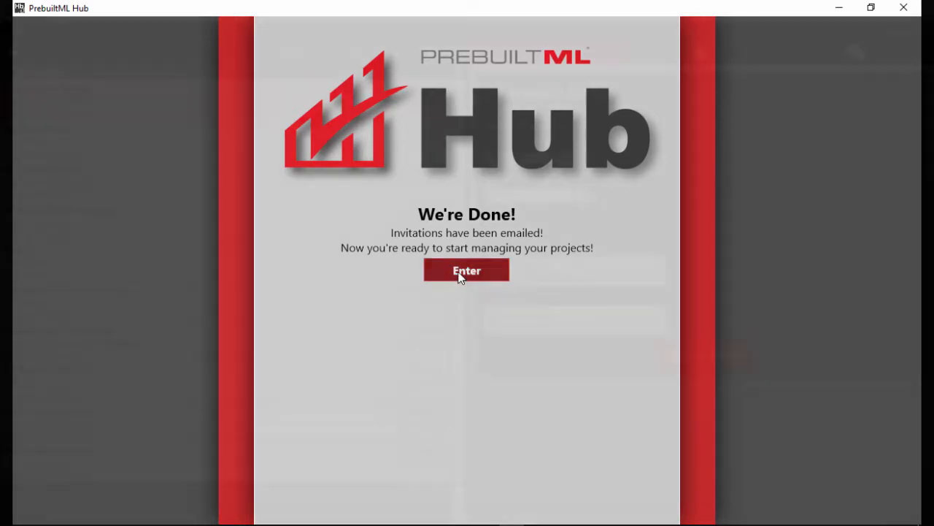
pyautogui.click(466, 270)
pyautogui.write('Are we bidding for concrete on this one')
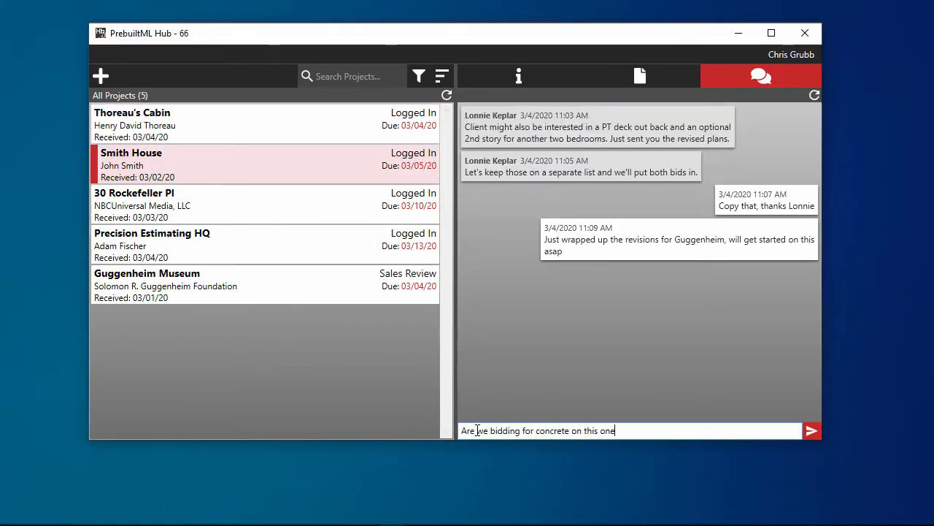
# Ask in the Smith House chat whether concrete is being bid on this one
pyautogui.click(811, 430)
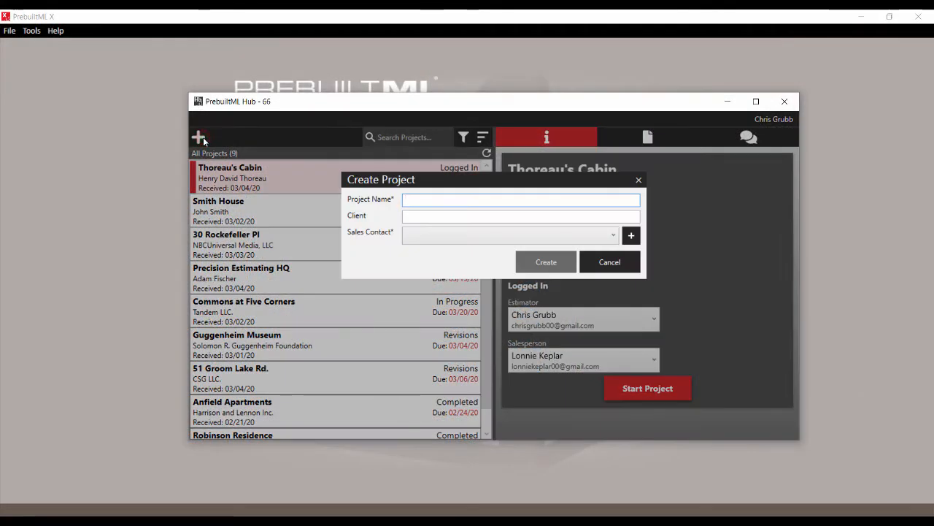
# Create project 112171 with the salesperson as sales contact, start it, and begin posting to Hub
pyautogui.write('112171')
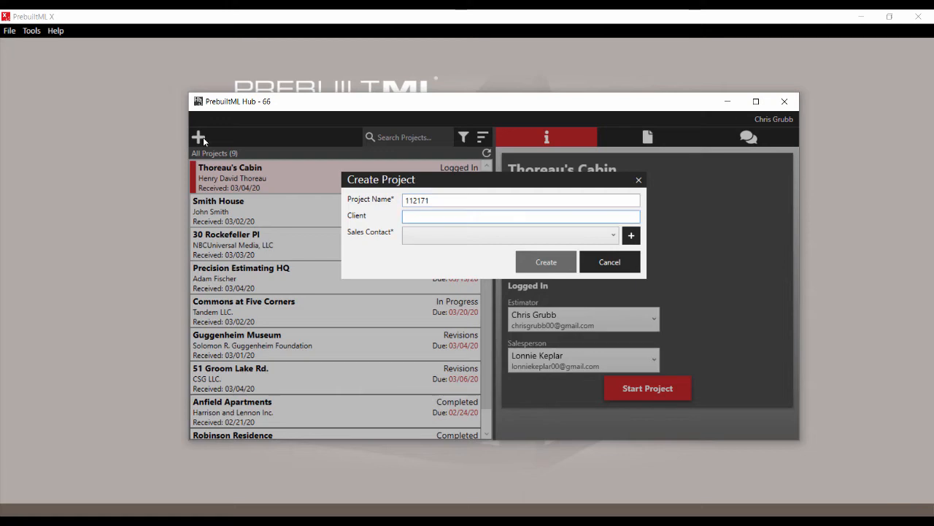
pyautogui.click(510, 234)
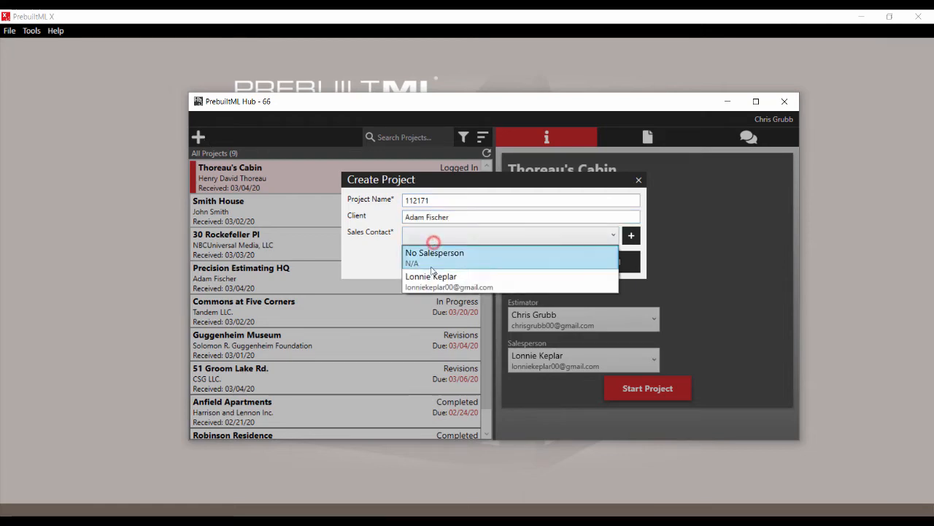
pyautogui.click(431, 276)
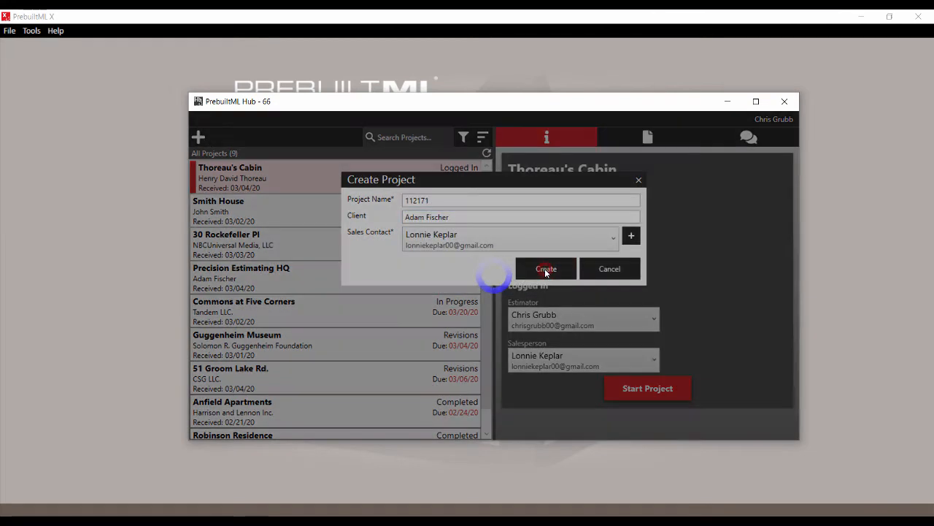
pyautogui.click(545, 269)
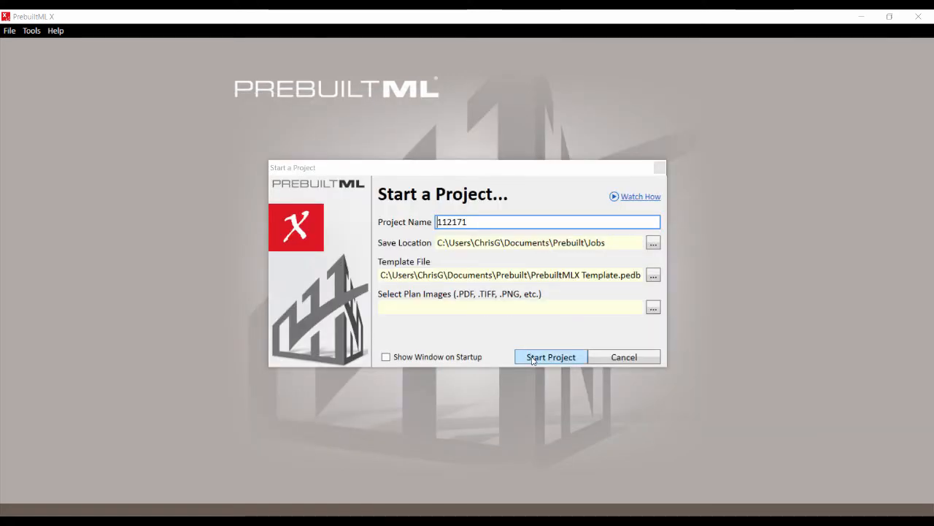
pyautogui.click(551, 357)
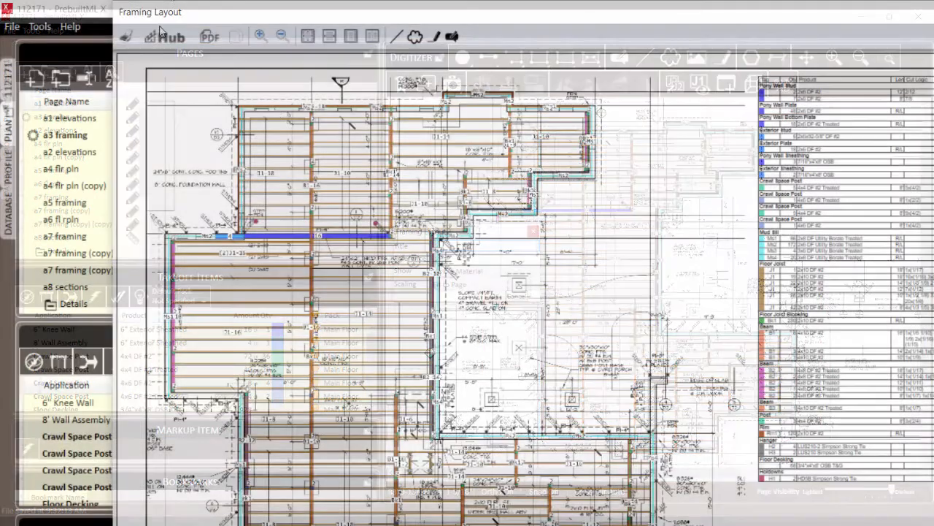
pyautogui.click(164, 36)
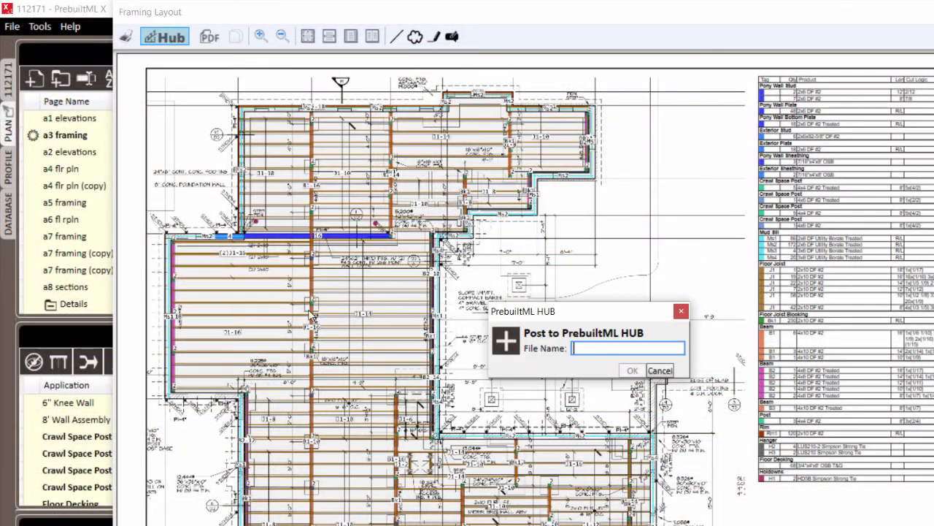